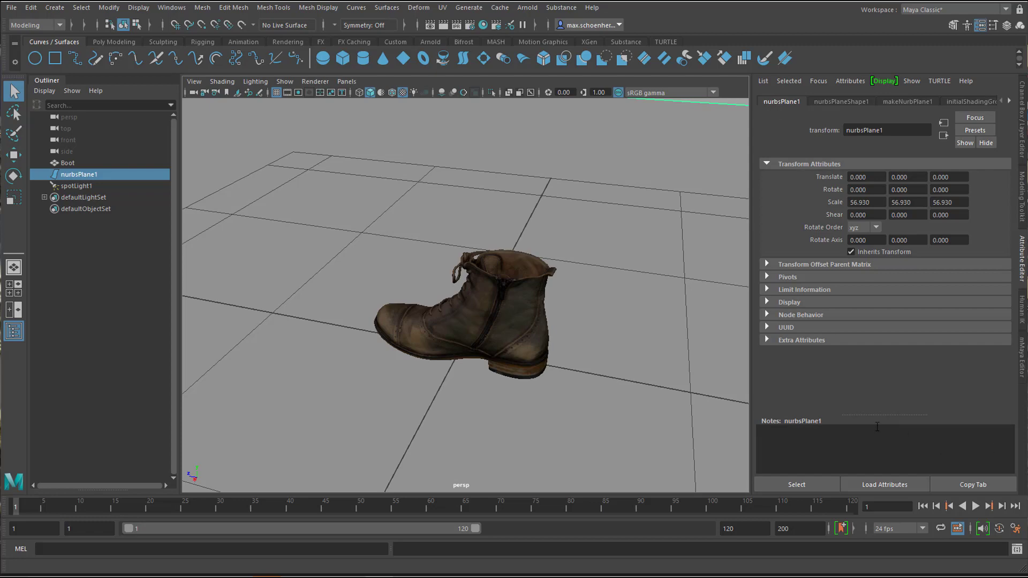
Orbit the perspective view around the textured boot on its ground plane.
drag(465, 308, 622, 364)
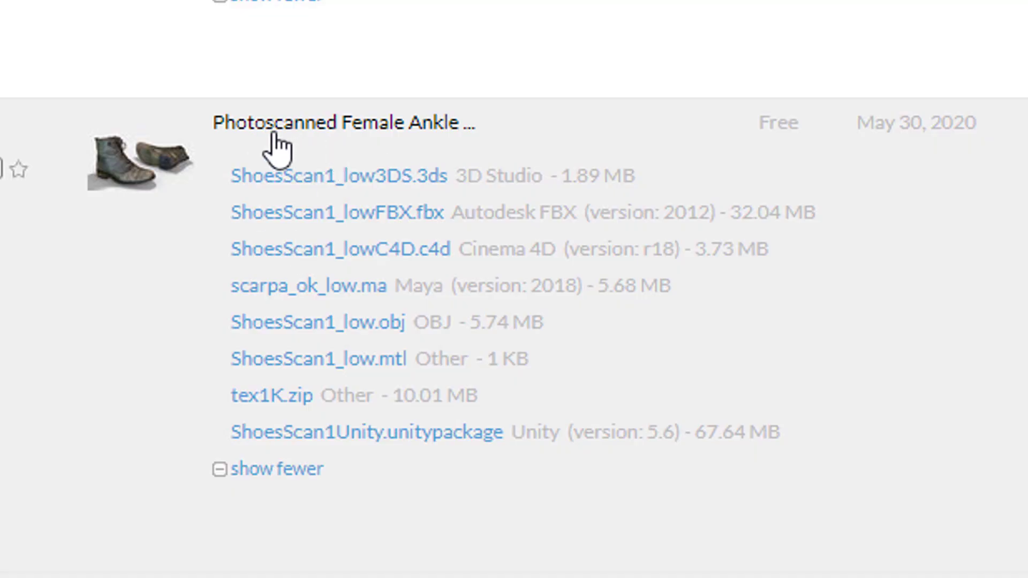
mouse_move(581, 336)
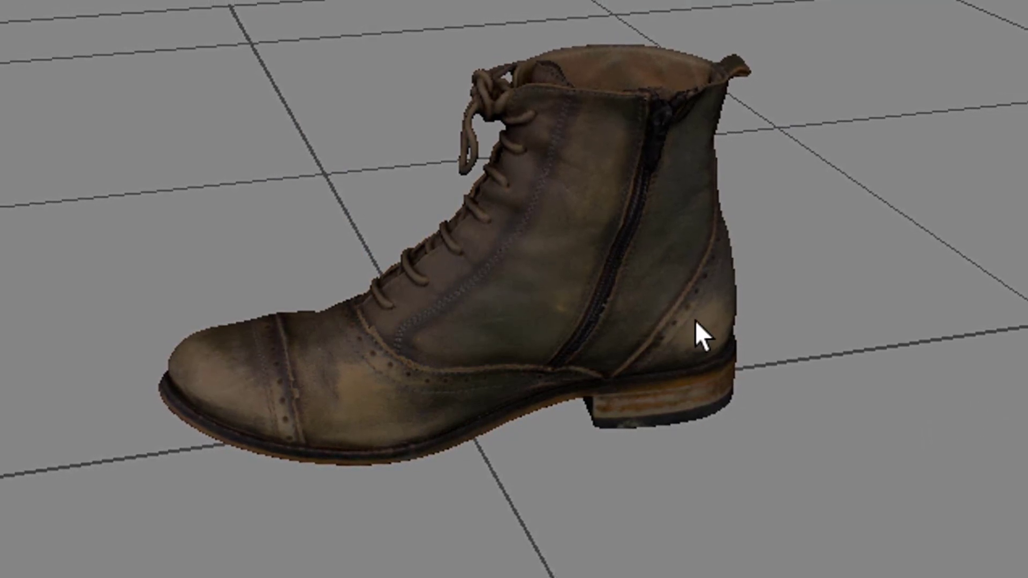
drag(705, 334, 613, 341)
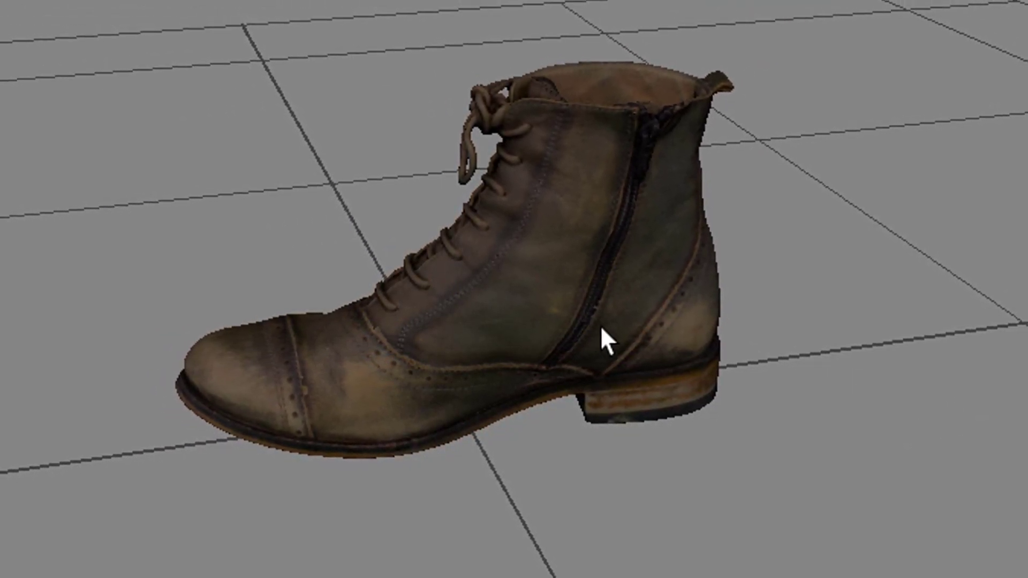
drag(606, 341, 728, 278)
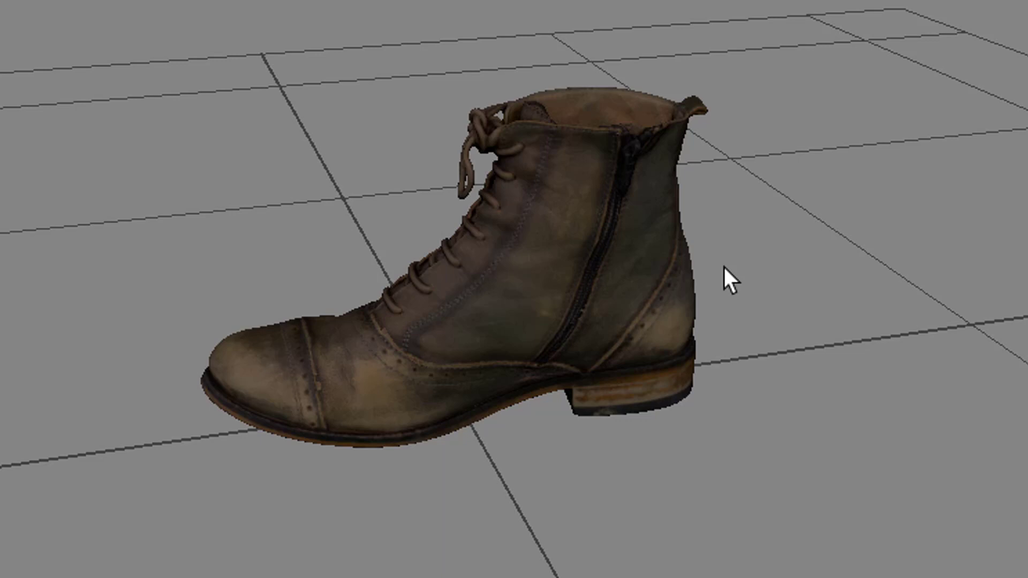
drag(730, 279, 613, 334)
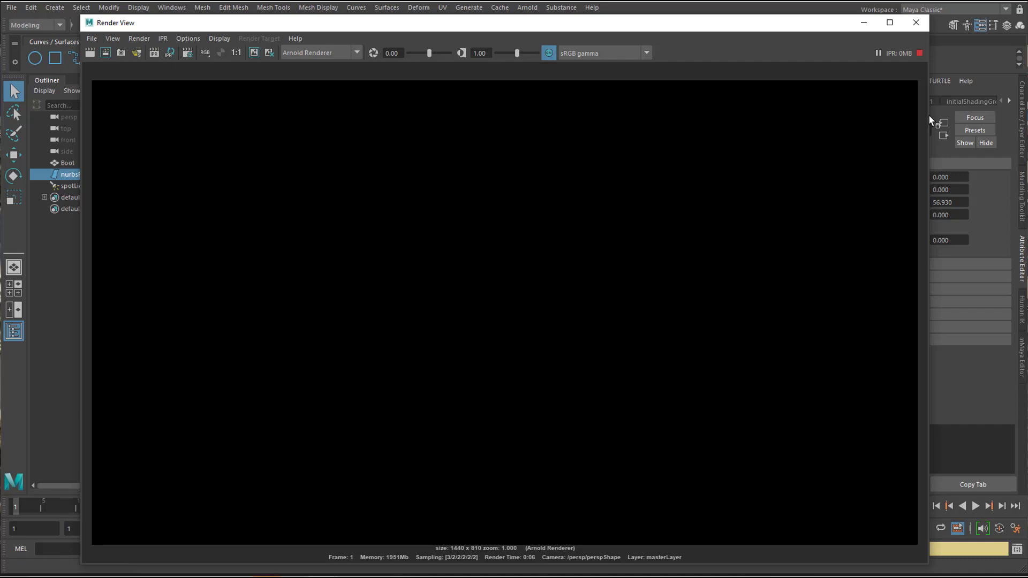
Close the black render and set spotLight1's Intensity to 100.
click(916, 22)
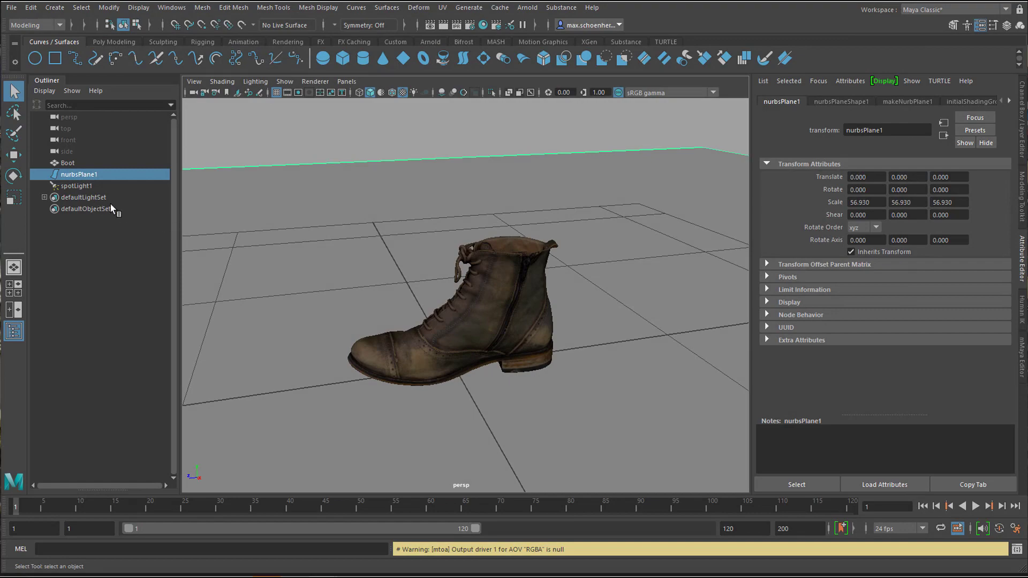
click(75, 186)
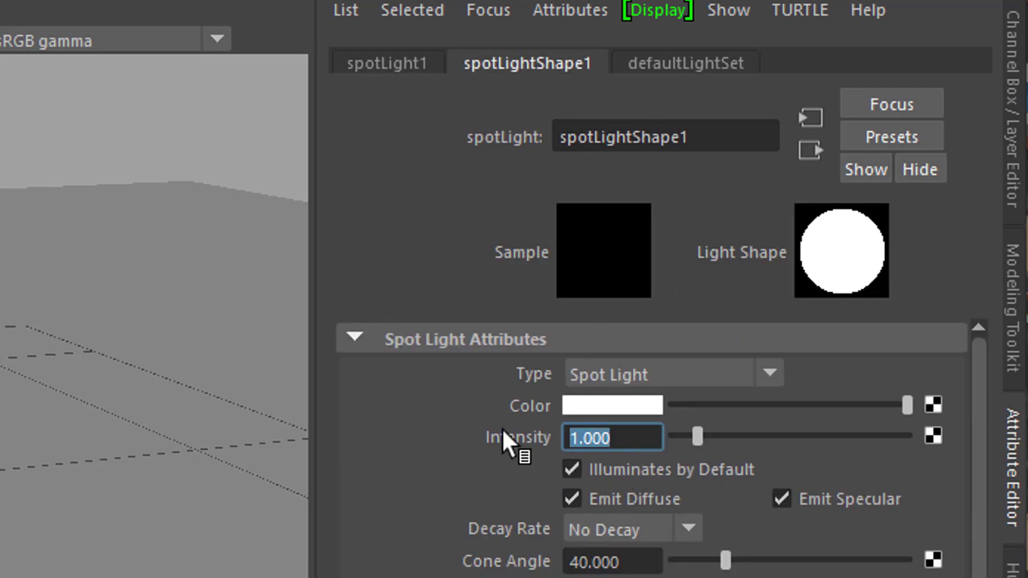
text(100)
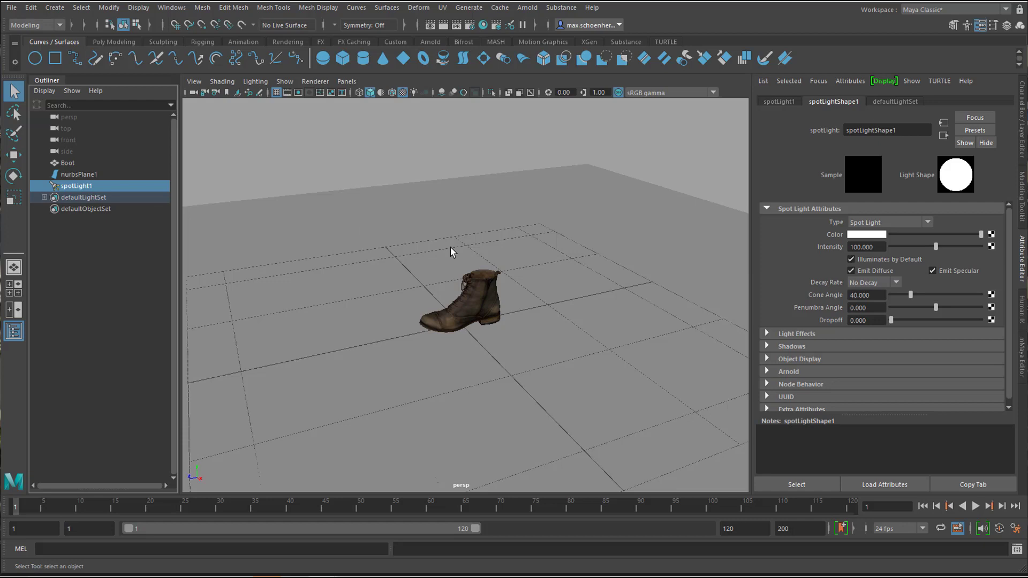
mouse_move(443, 238)
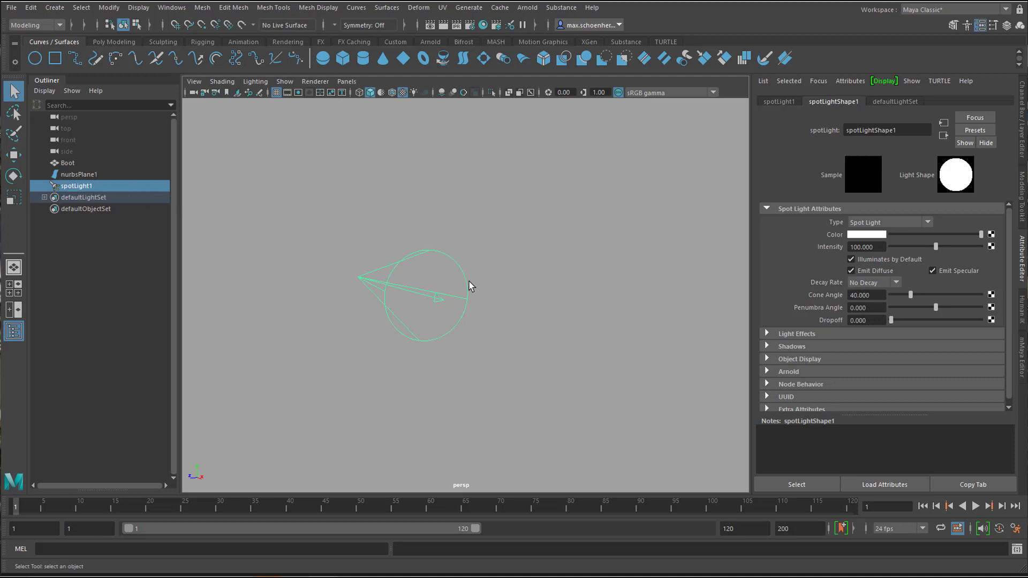
mouse_move(275, 243)
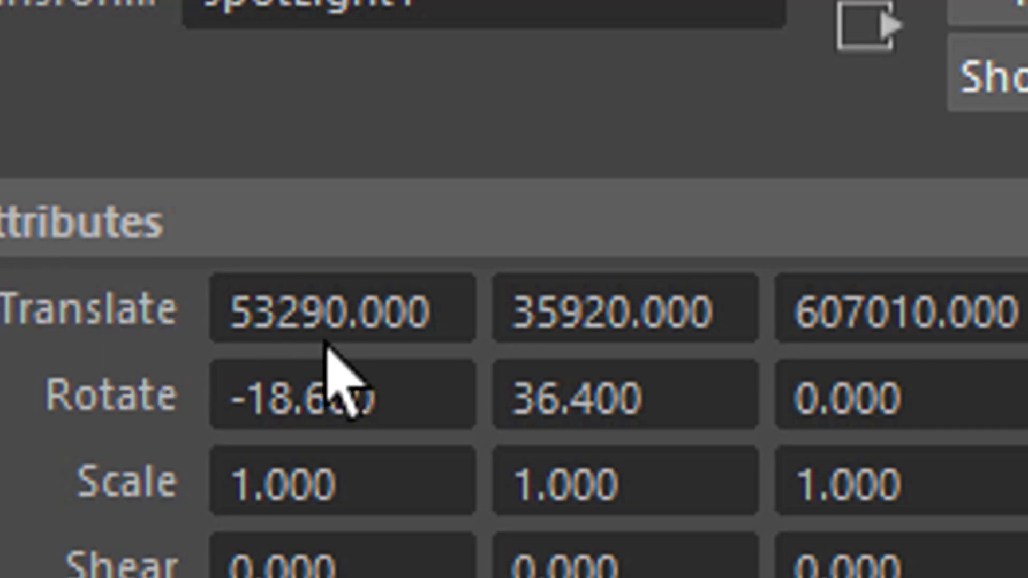
Correct spotLight1's oversized translate values to 5.329, 3.592, 6.070.
click(341, 308)
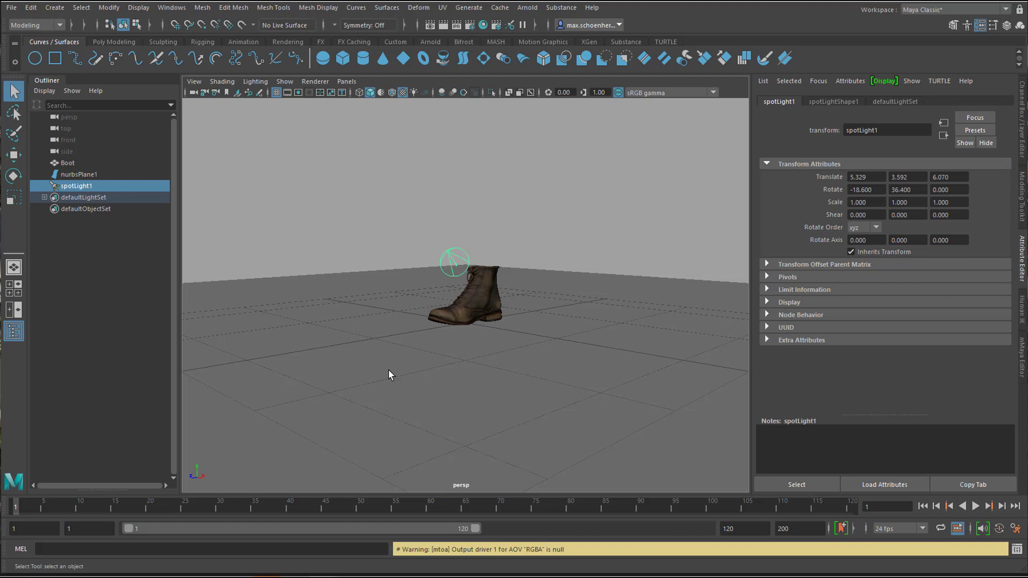
mouse_move(393, 381)
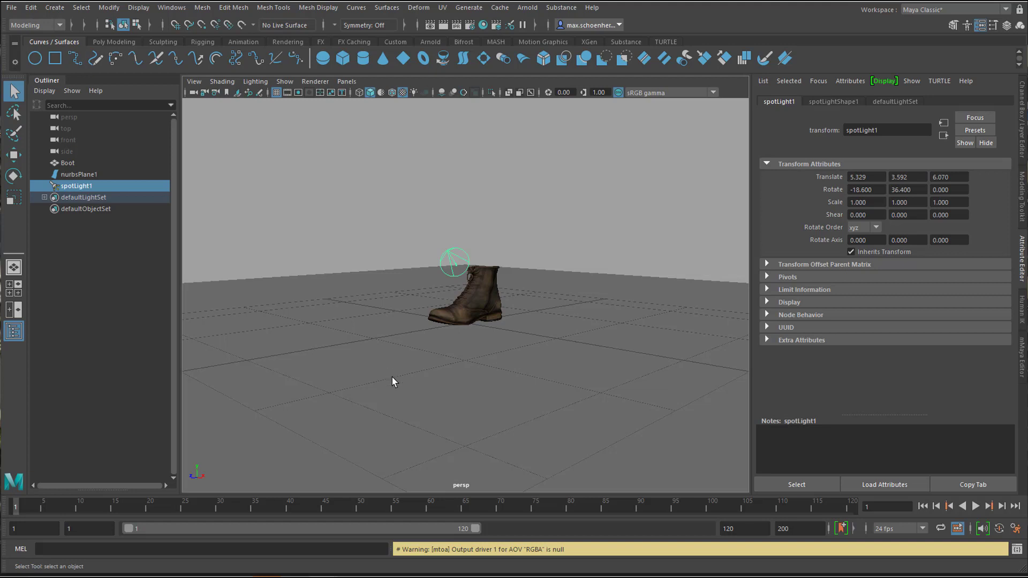
mouse_move(416, 382)
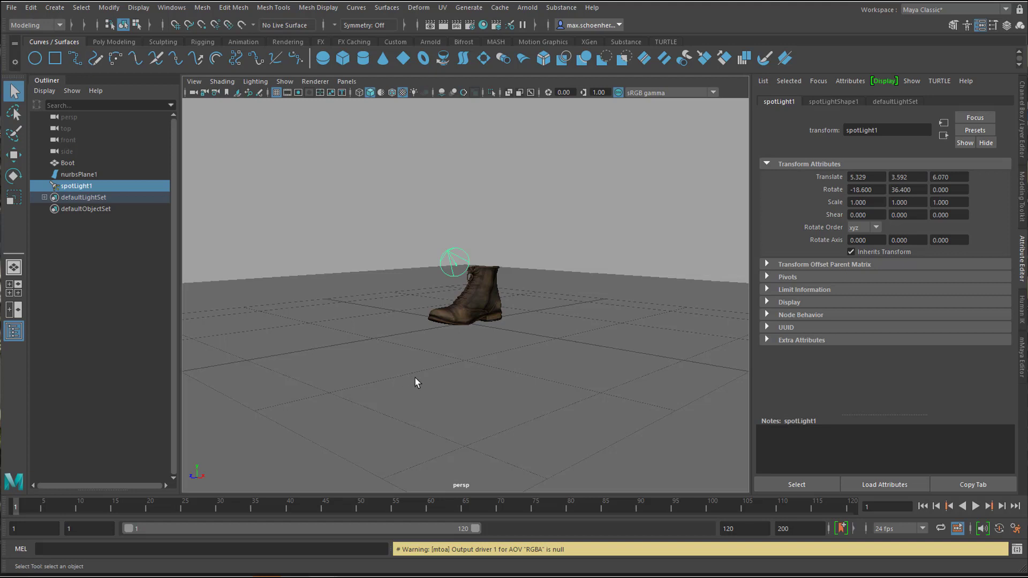
mouse_move(385, 377)
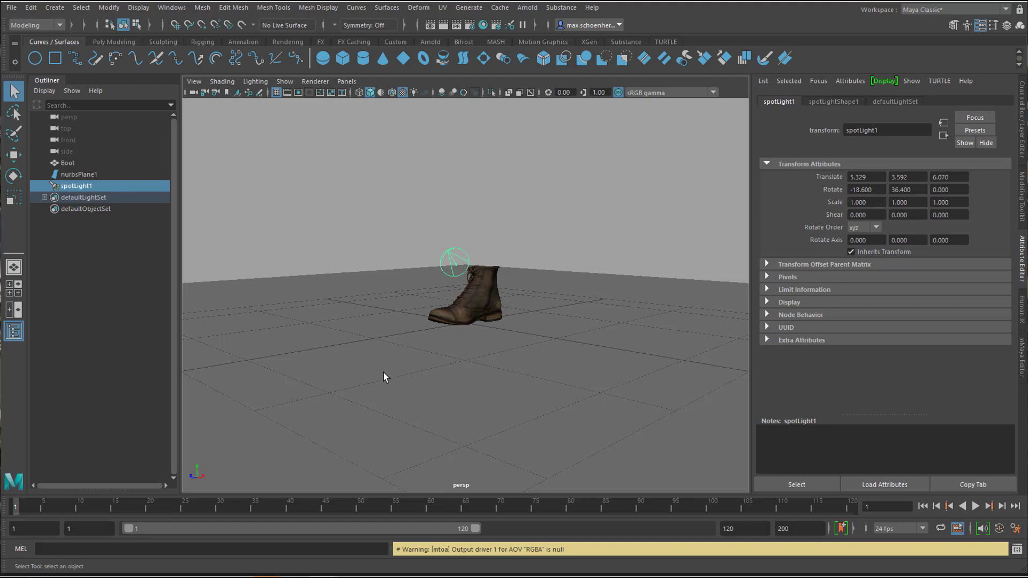
mouse_move(413, 383)
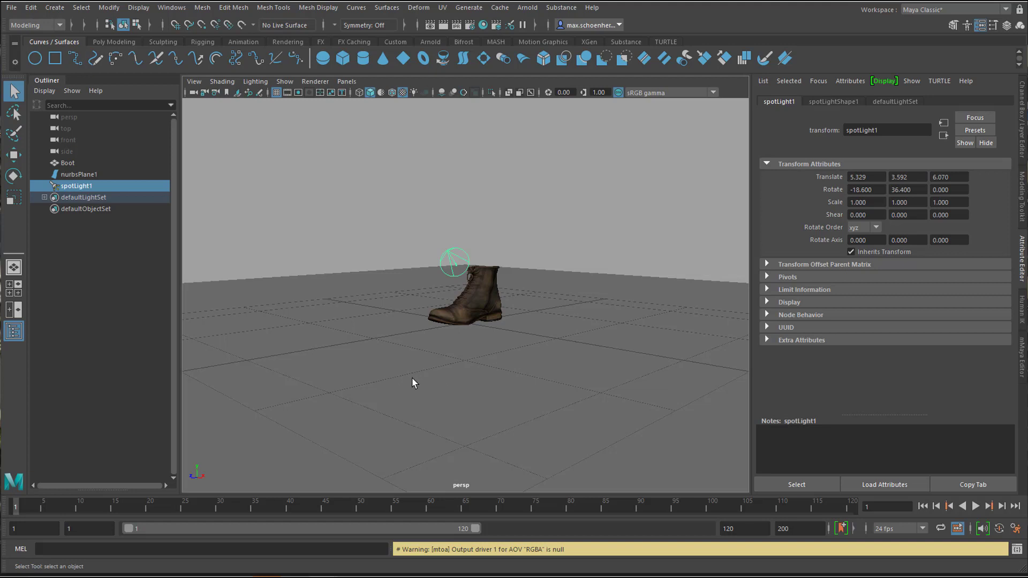
mouse_move(470, 424)
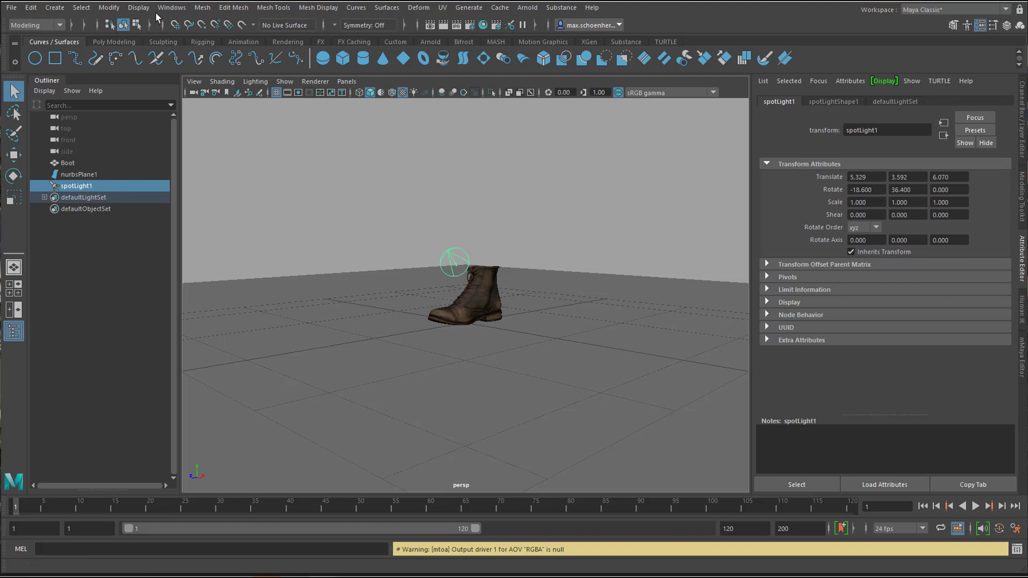
Deselect the boot and select the persp camera the viewport looks through.
click(172, 7)
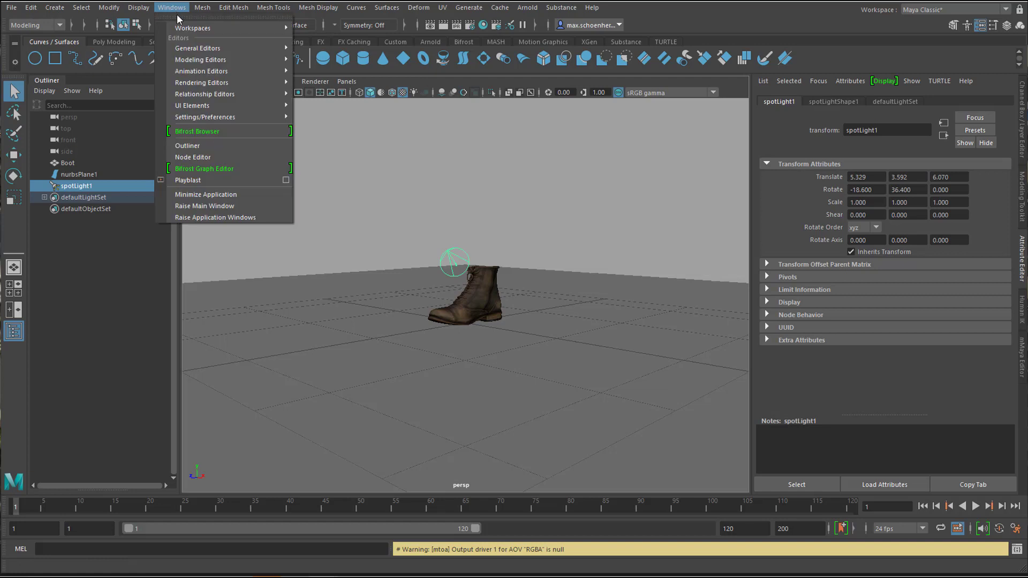
mouse_move(228, 117)
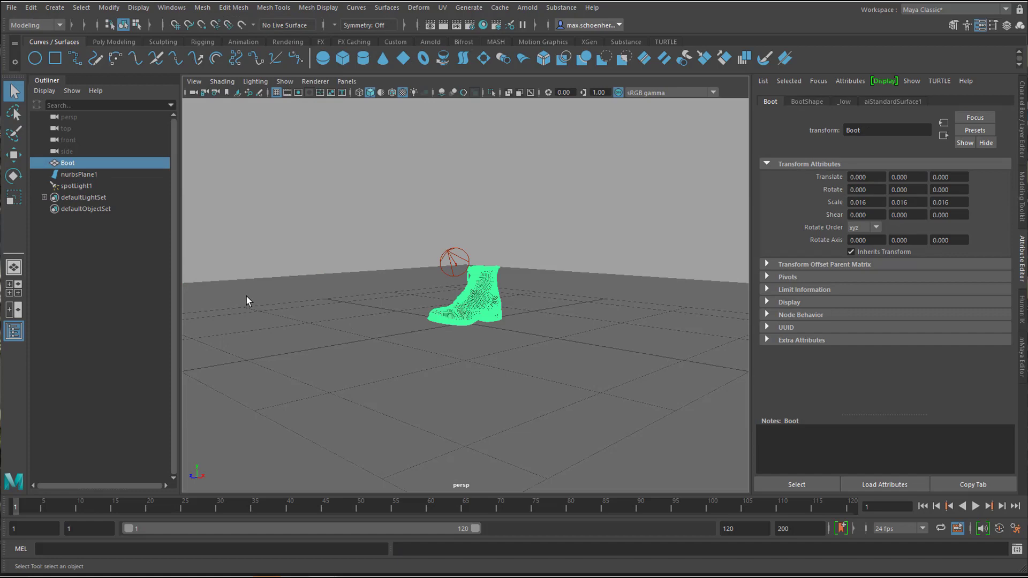
click(137, 274)
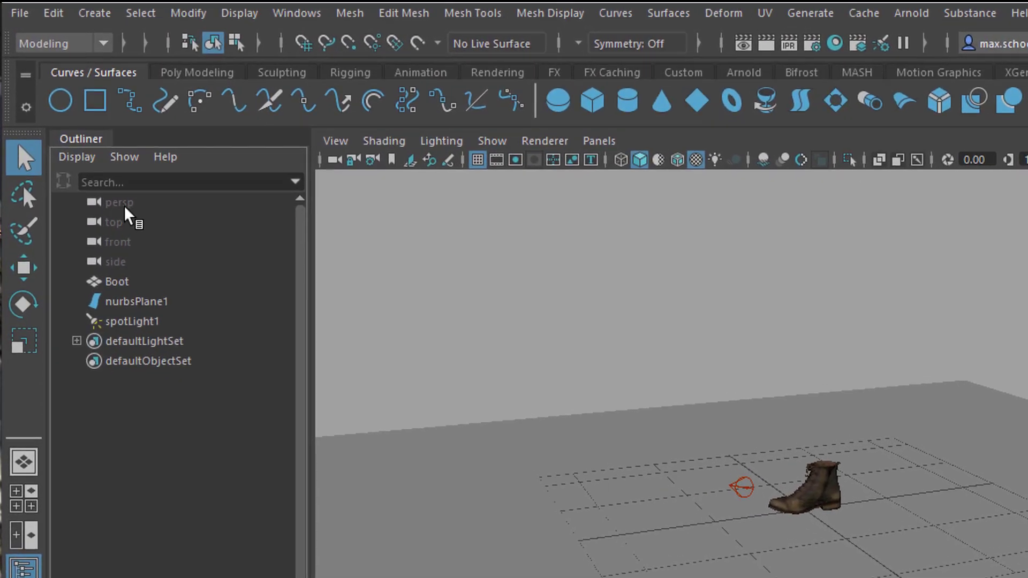
click(119, 202)
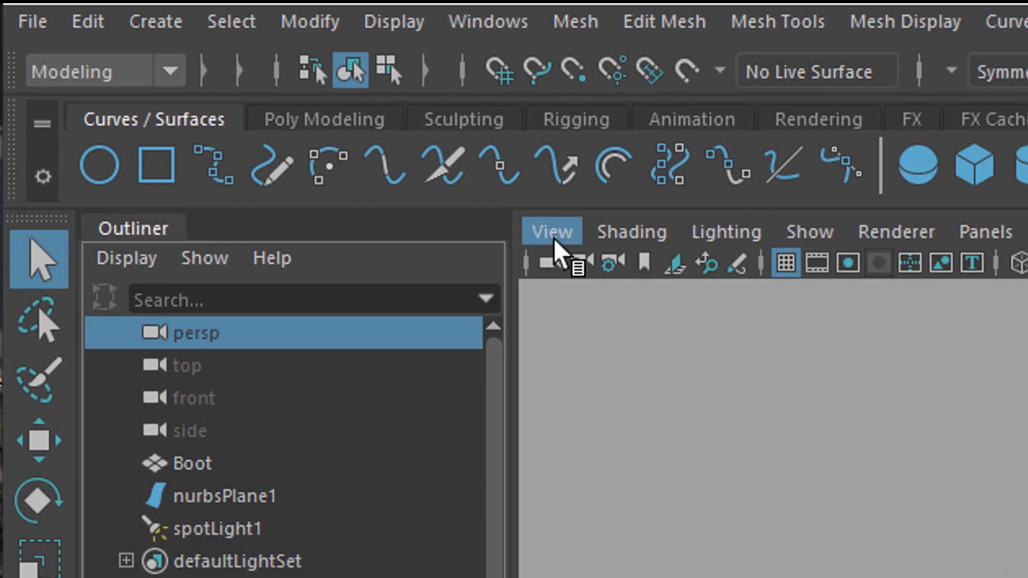
click(551, 231)
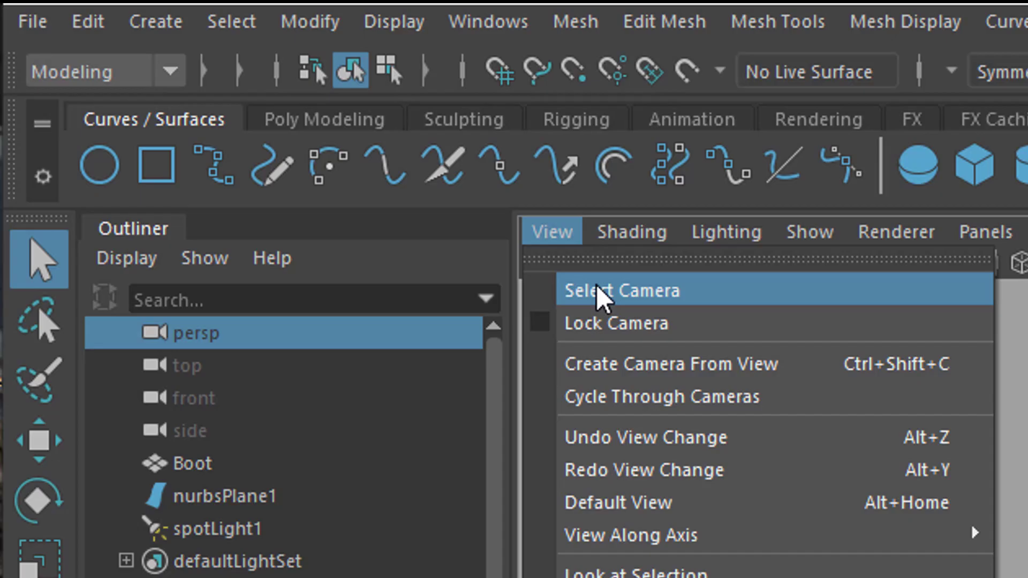
click(621, 290)
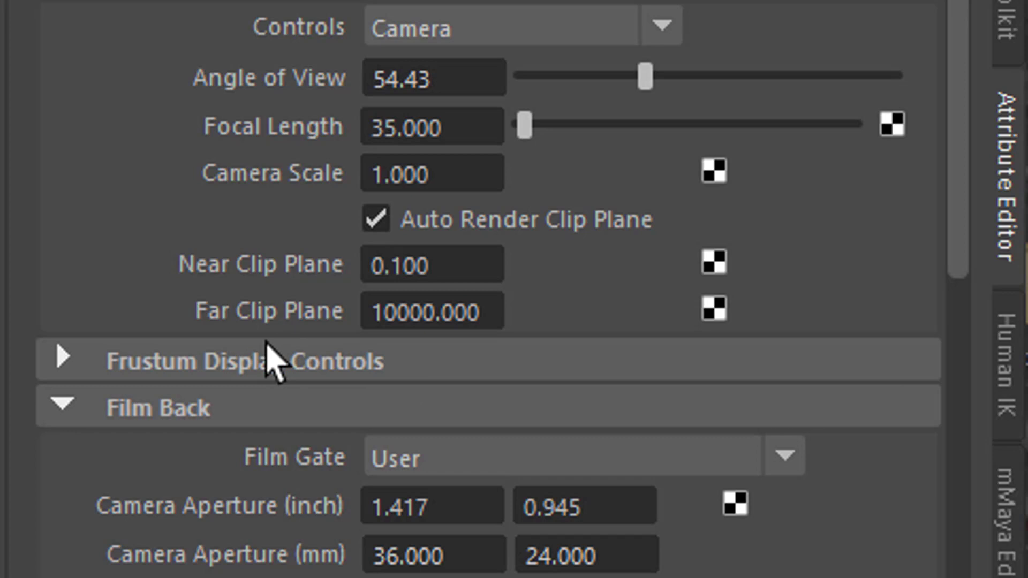
mouse_move(338, 394)
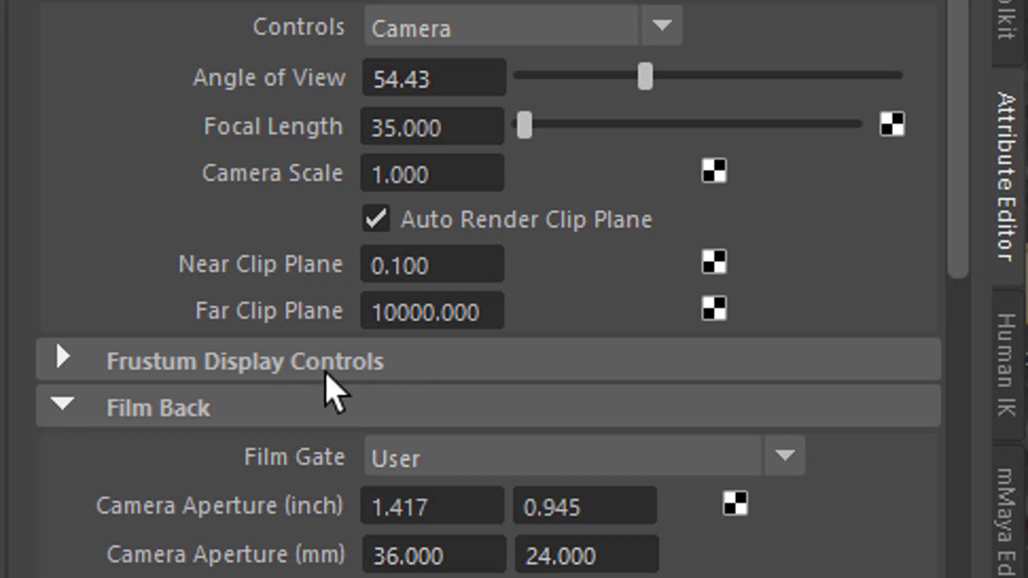
mouse_move(443, 358)
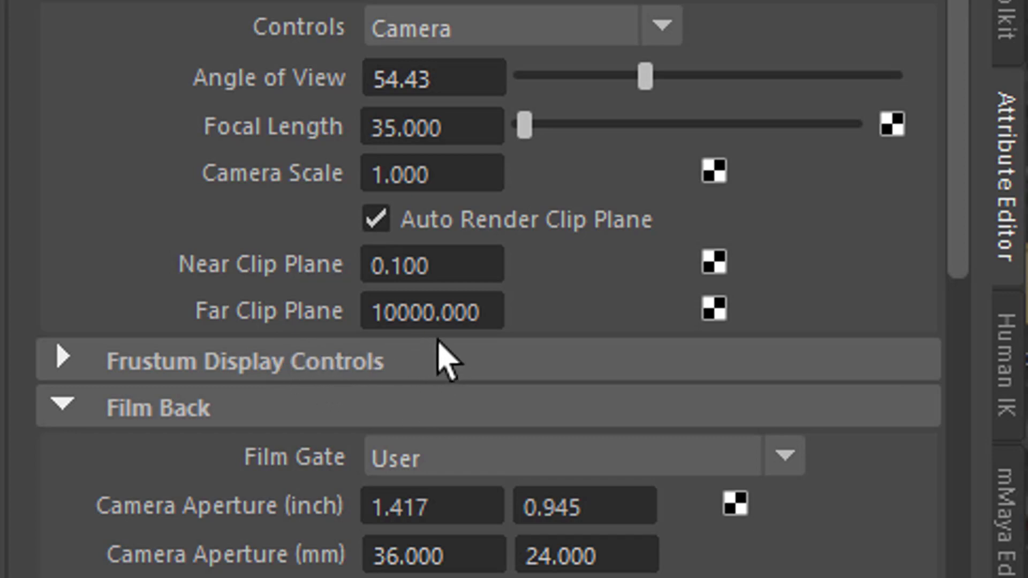
mouse_move(488, 364)
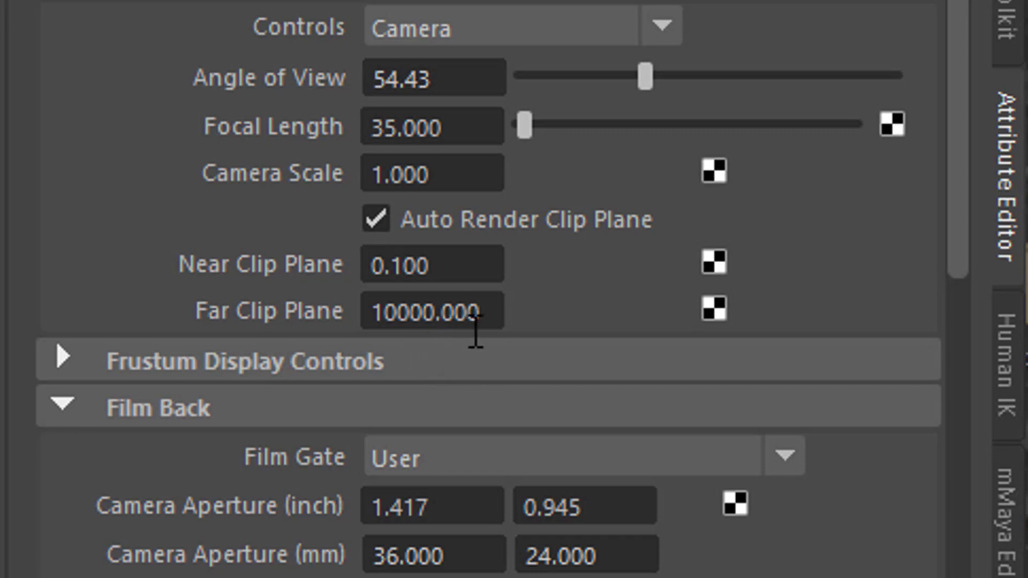
mouse_move(488, 364)
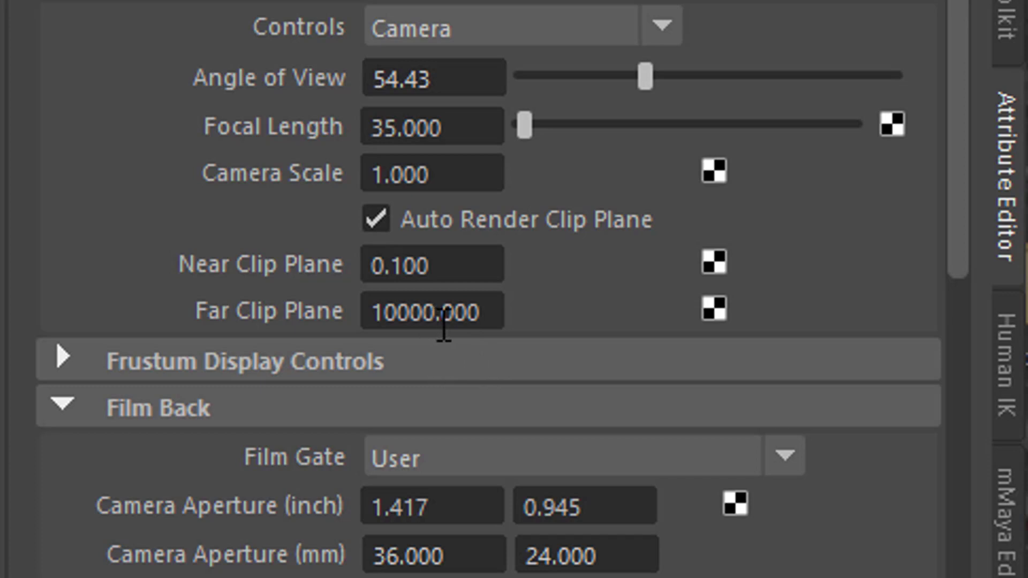
mouse_move(482, 326)
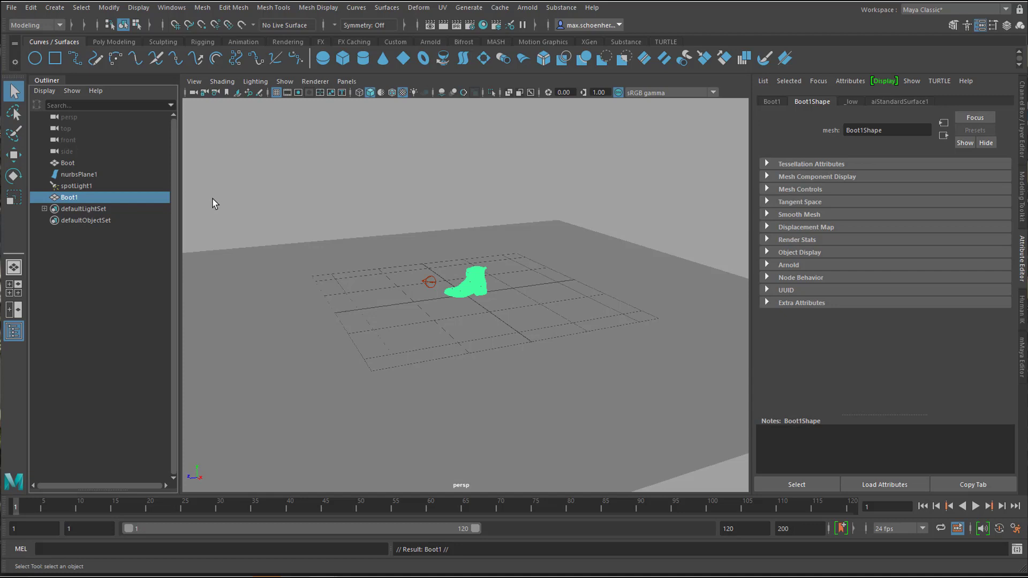
Show Boot1's transform attributes and enter 1000 for Translate X.
click(771, 101)
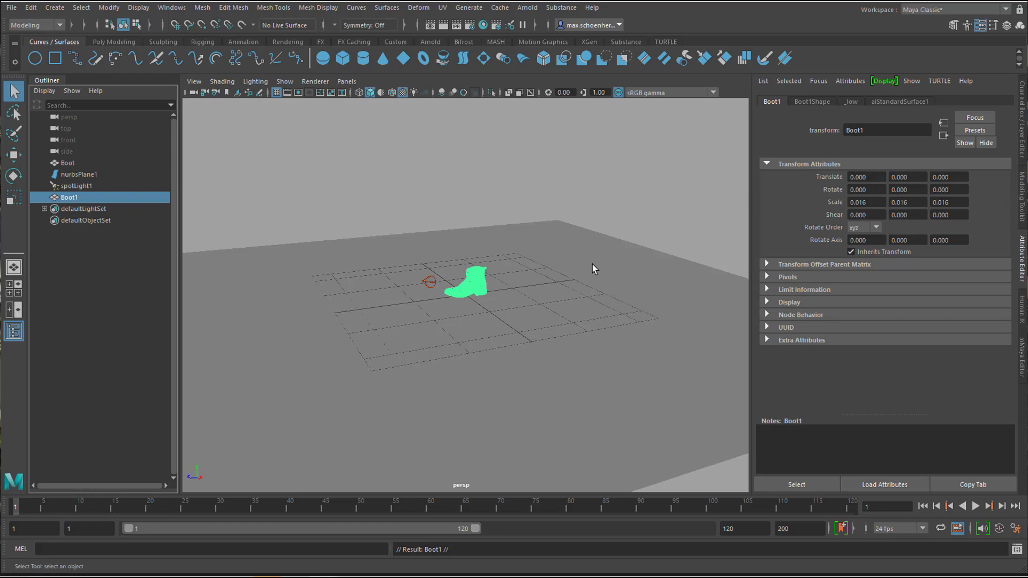
mouse_move(866, 176)
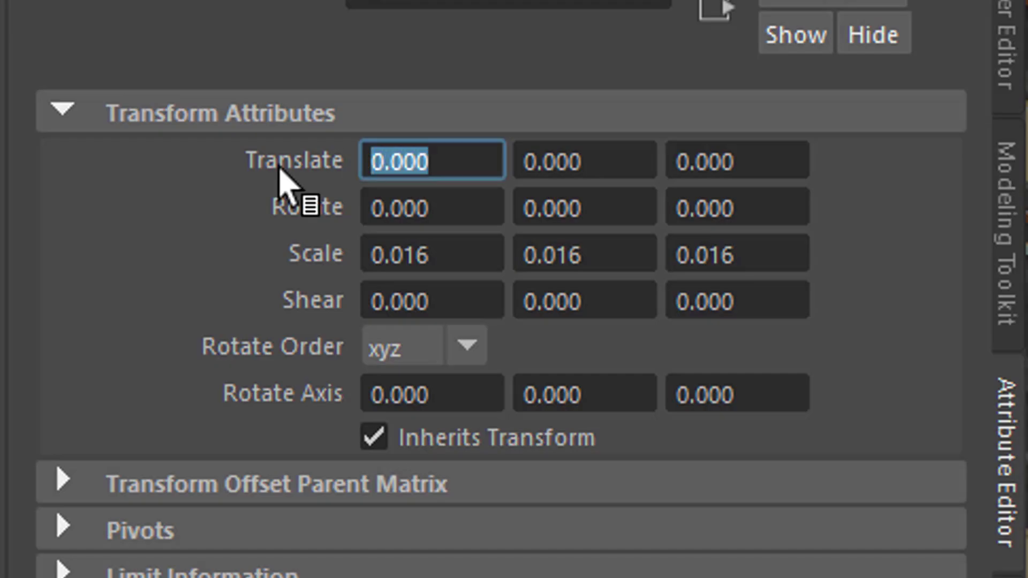
text(1000)
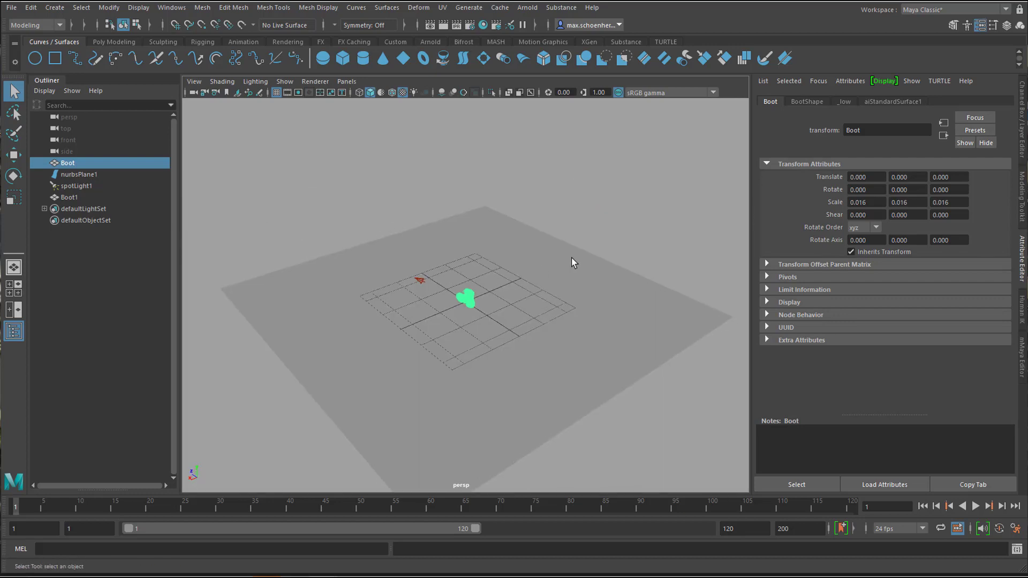
Dolly the perspective view far out so the ground plane looks small.
drag(570, 262, 442, 248)
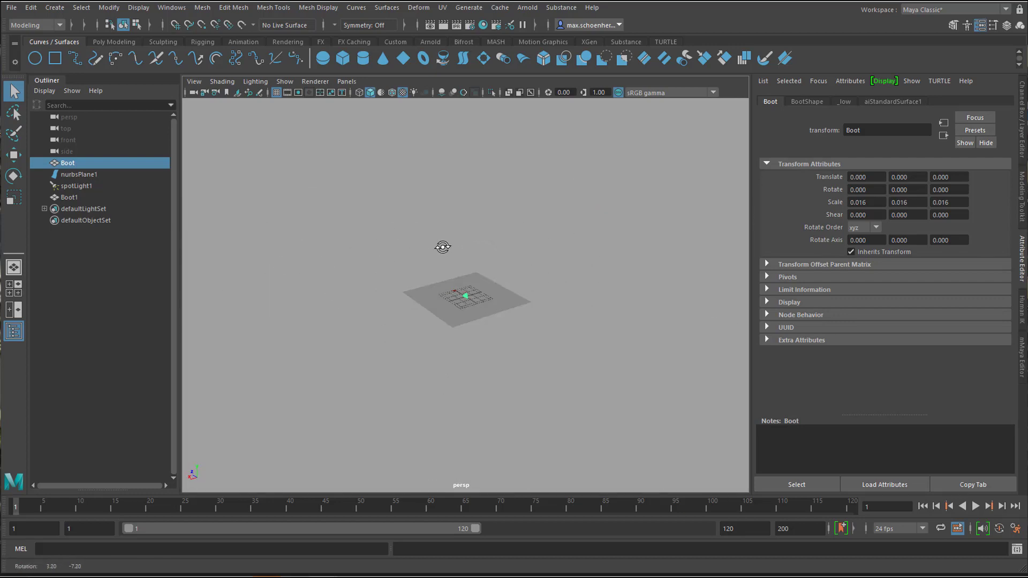
drag(443, 247, 475, 262)
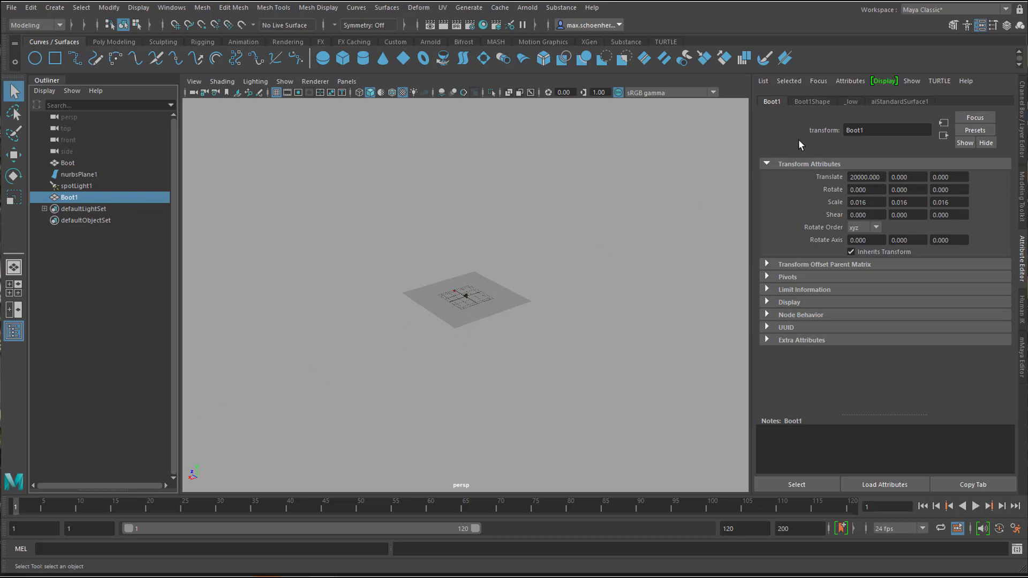
Set a key on Boot1's Translate X at the current frame.
right_click(865, 177)
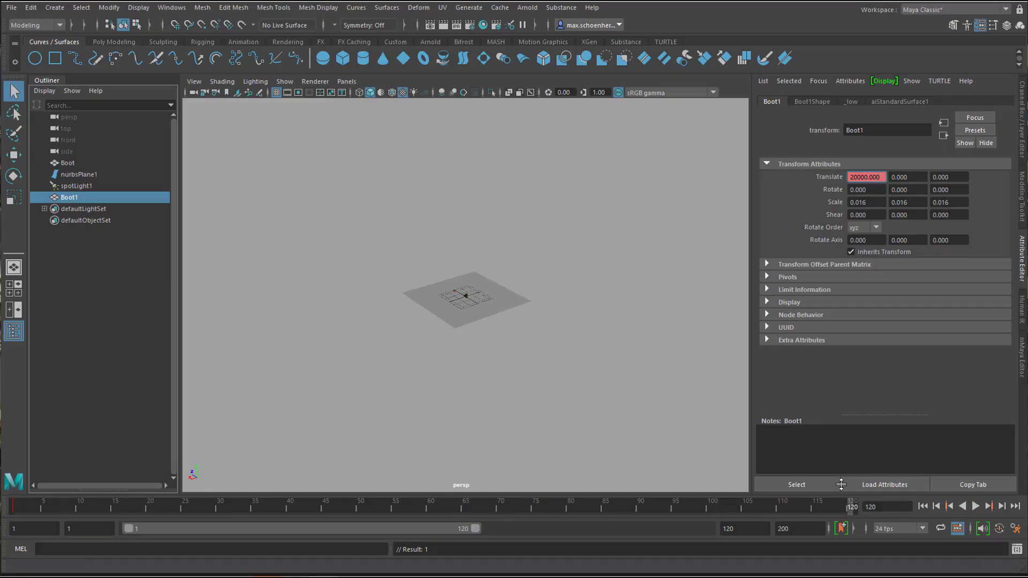
click(867, 176)
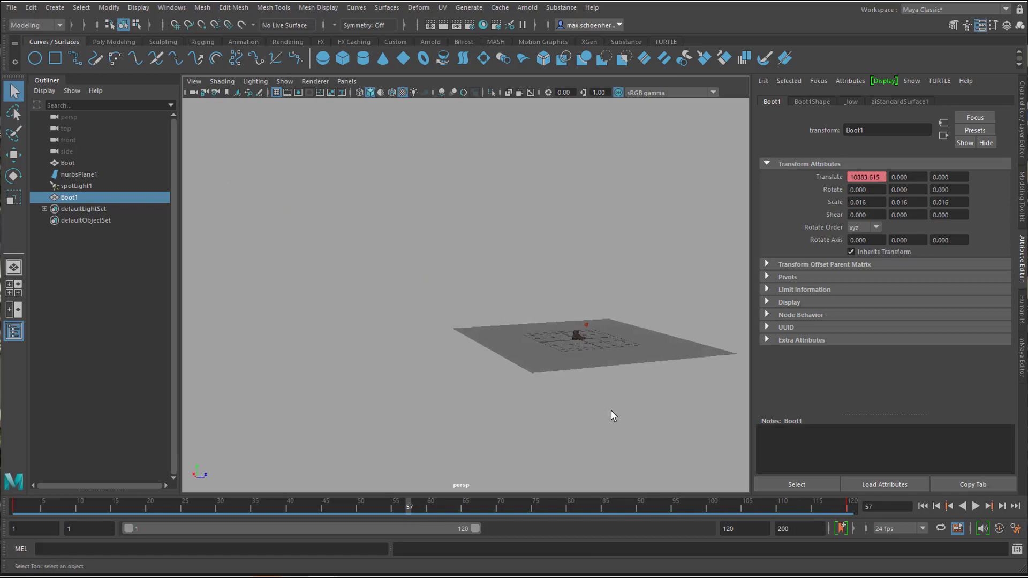
mouse_move(621, 419)
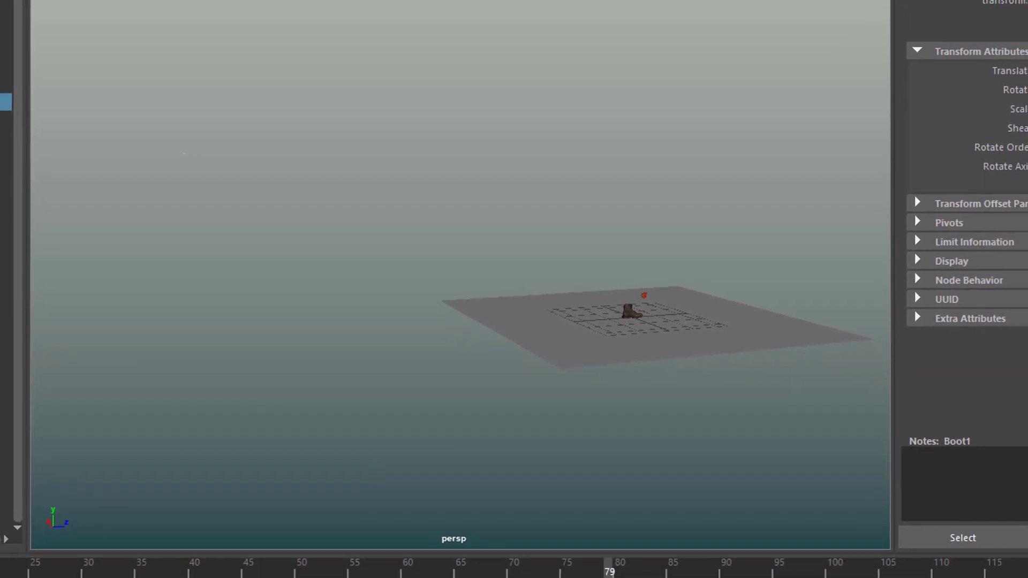
Scrub the Time Slider to watch the boot travel.
drag(608, 564, 573, 564)
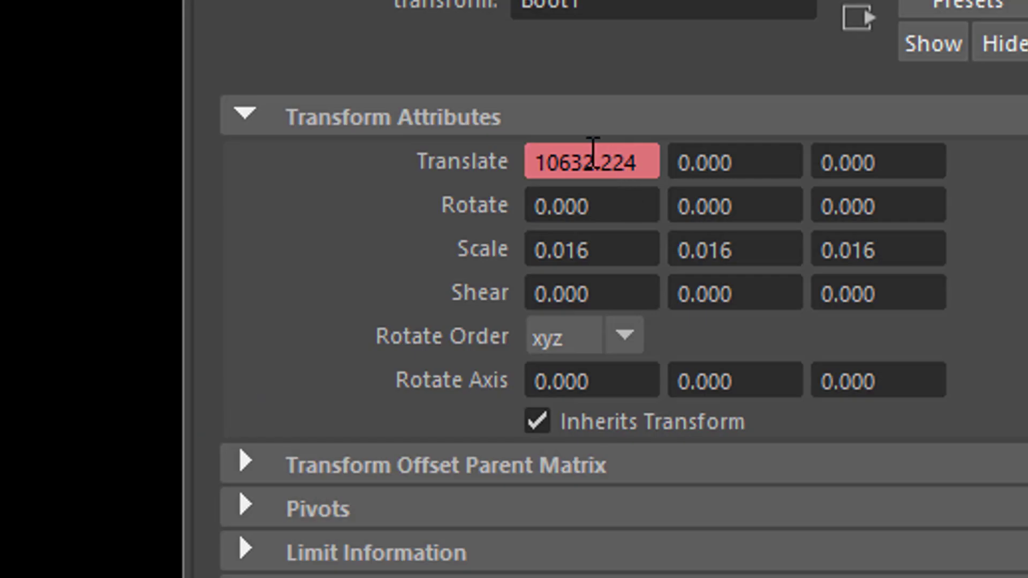
mouse_move(586, 173)
text(20000.000)
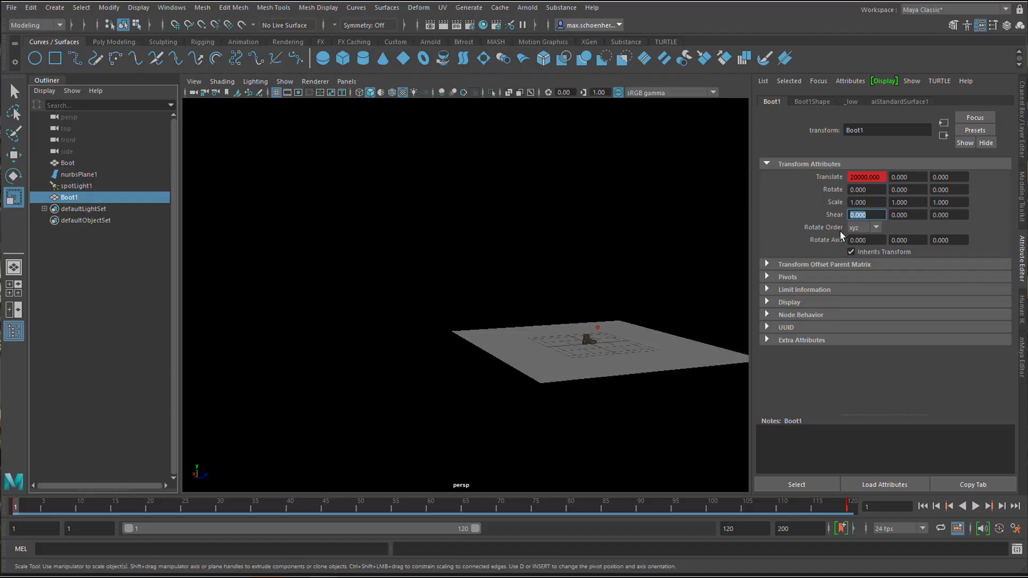
Enter 100 in Boot1's Scale X field and confirm it.
click(866, 201)
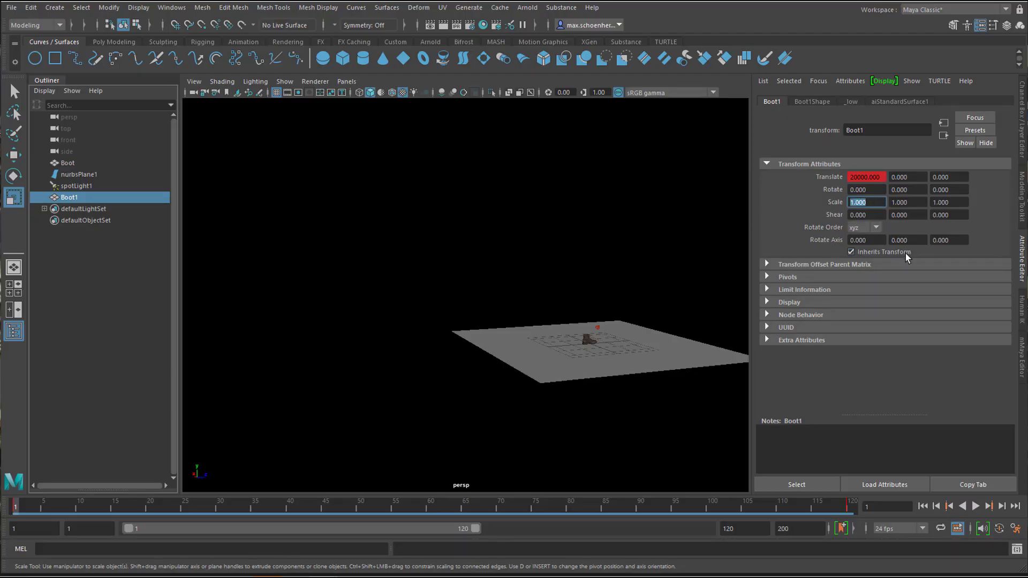
text(100)
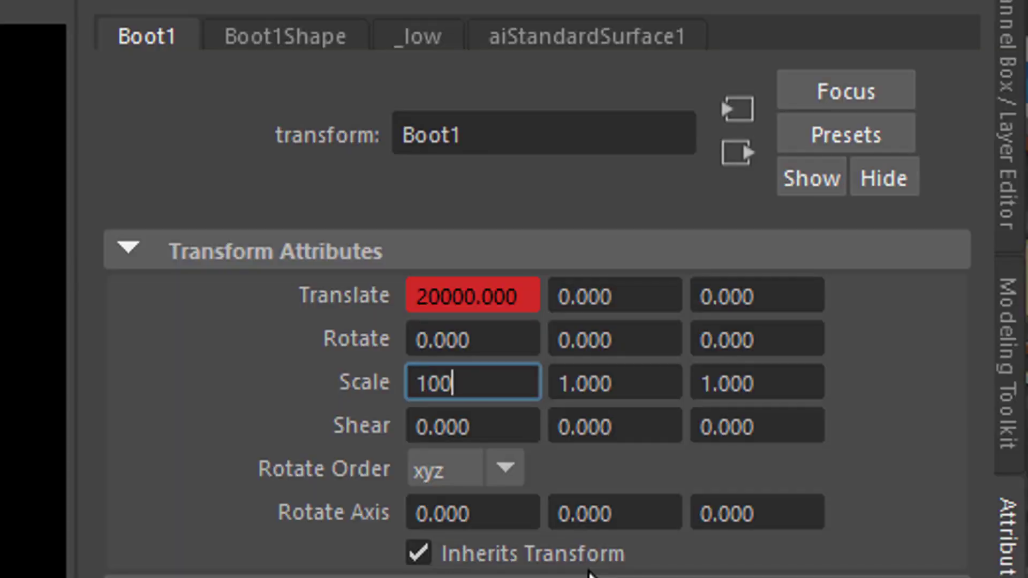
key(Tab)
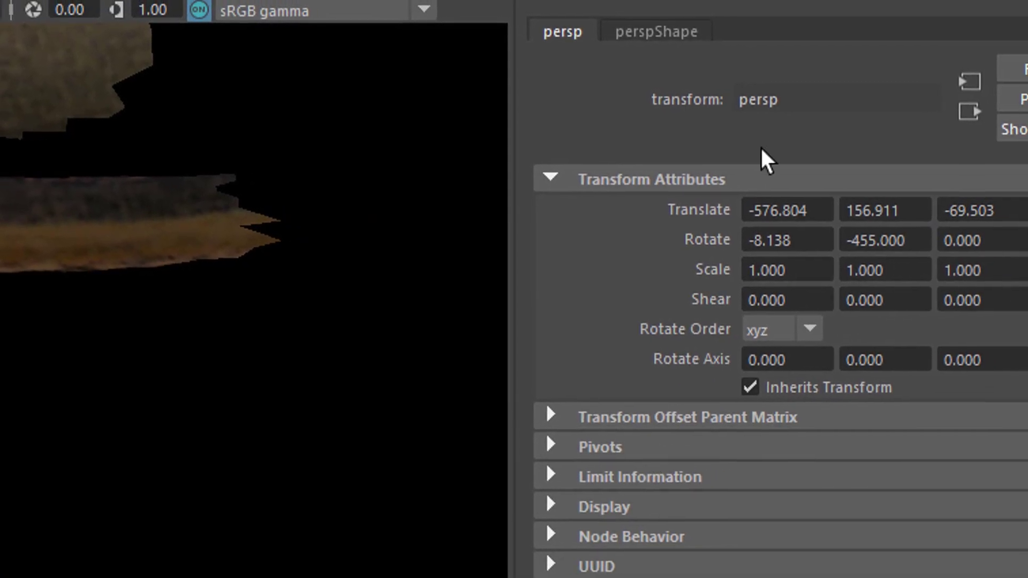
Show the perspShape tab and start editing the 10000 Far Clip Plane value.
click(654, 31)
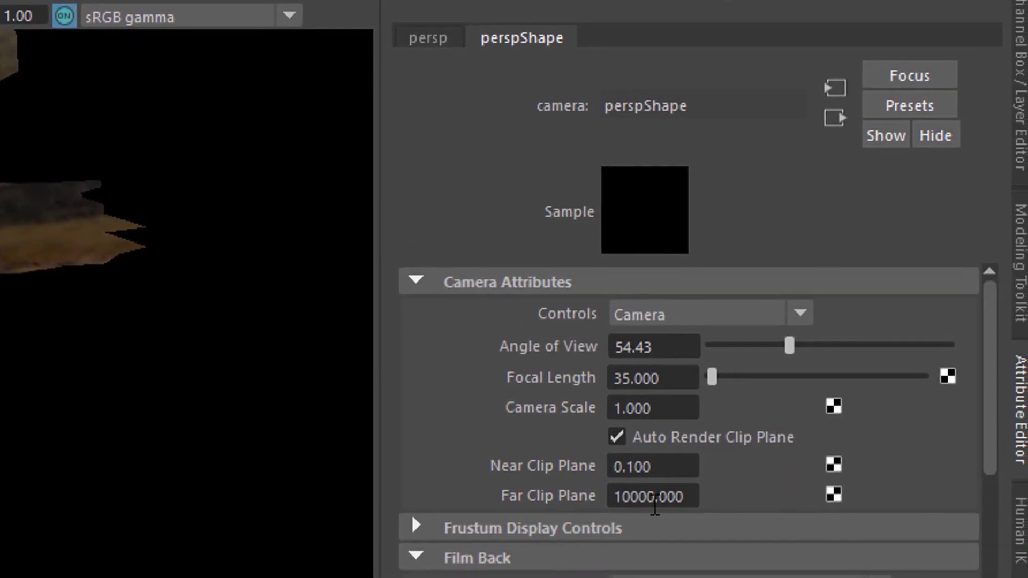
click(652, 496)
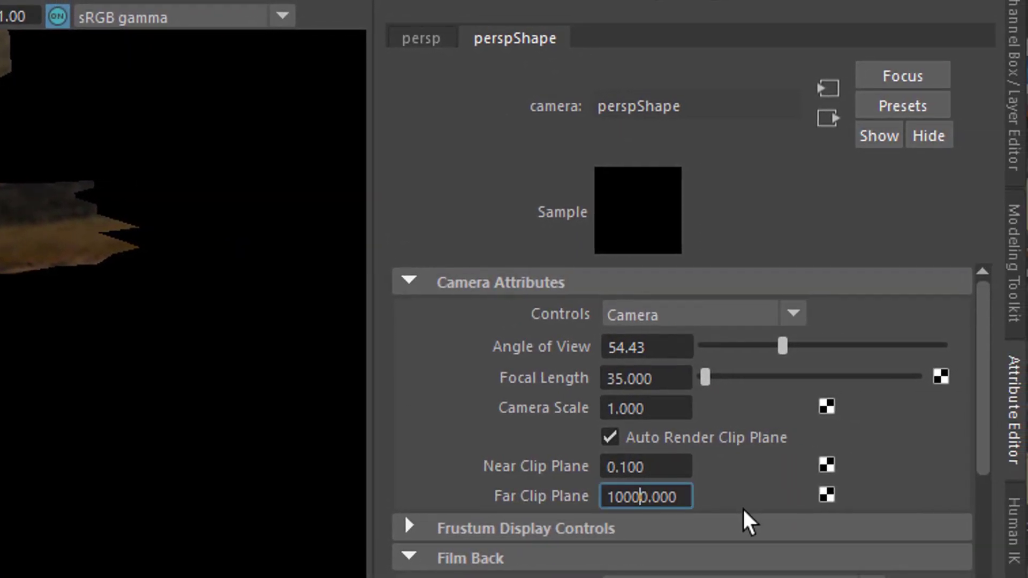